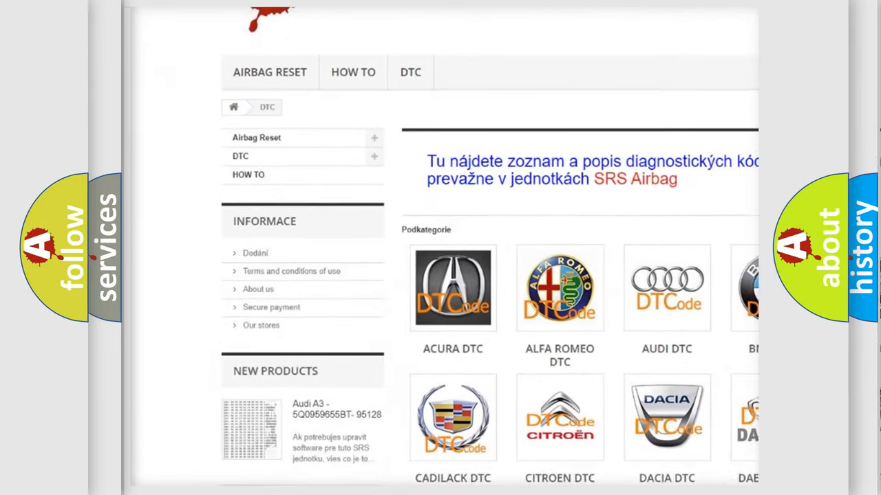
scroll("down", 3)
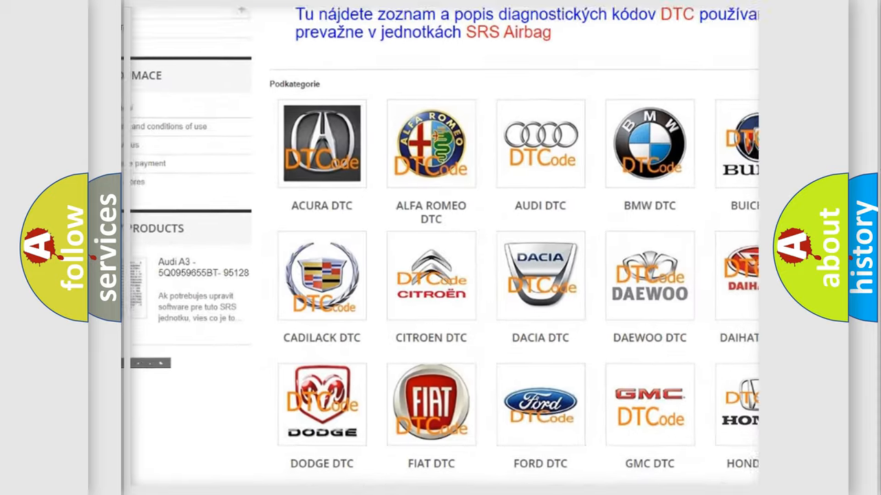
scroll("down", 3)
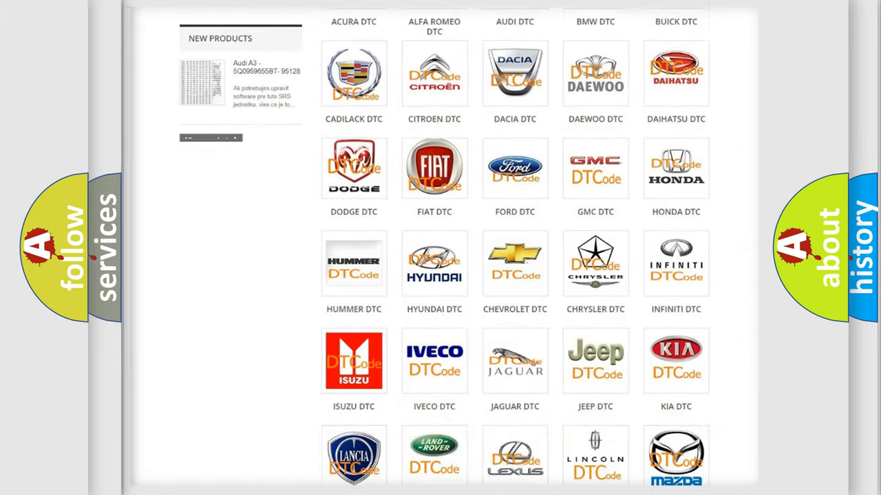
scroll("down", 3)
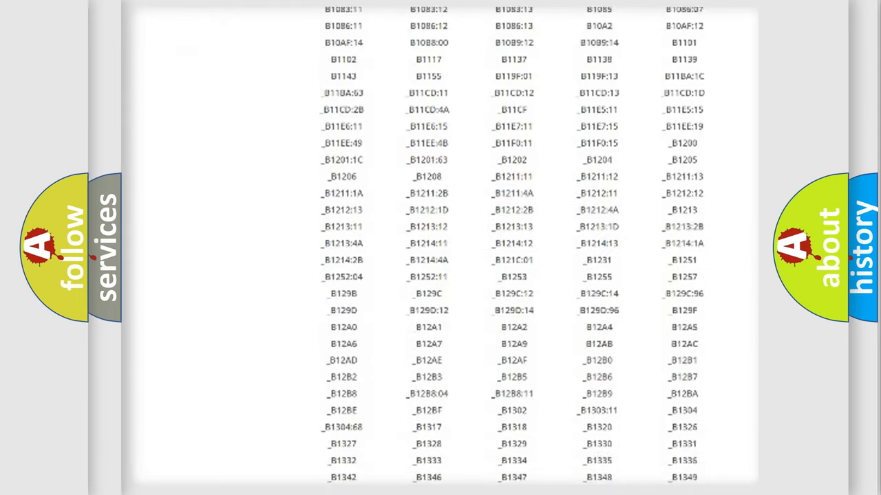
scroll("down", 3)
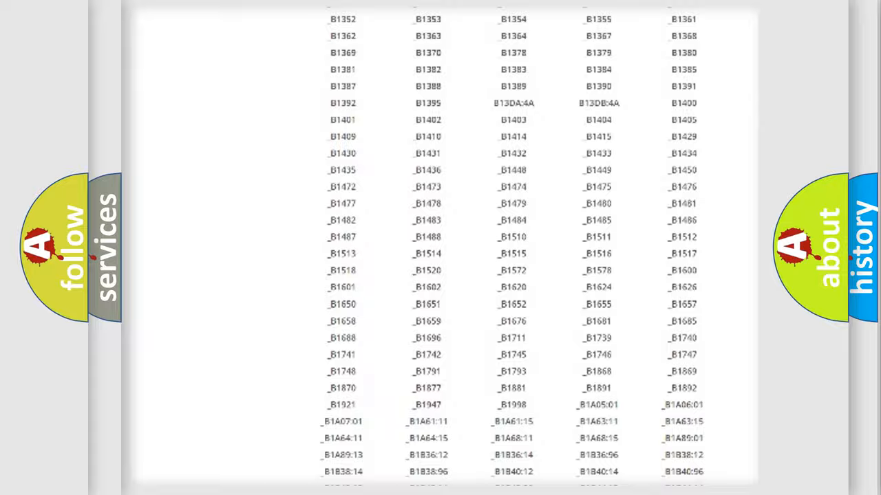